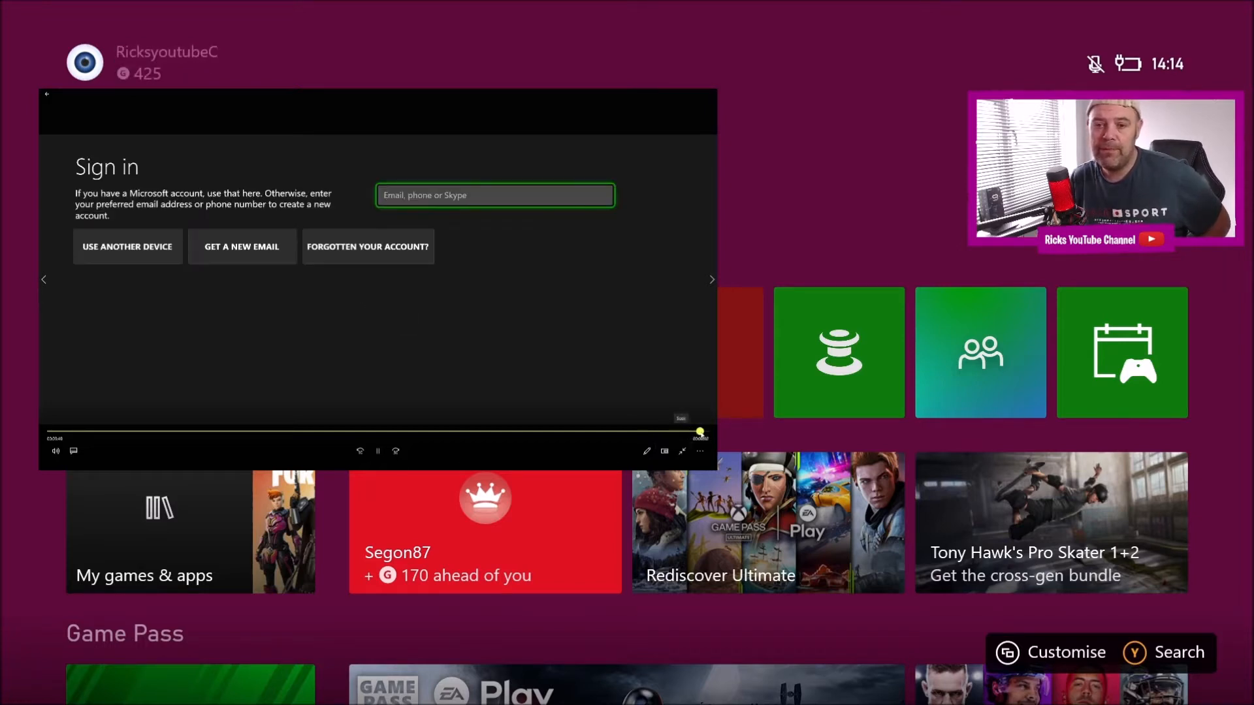
- Resume Fortnite's stopped download from the Manage Queue in My games & apps, now installing at 0.0%
click(494, 195)
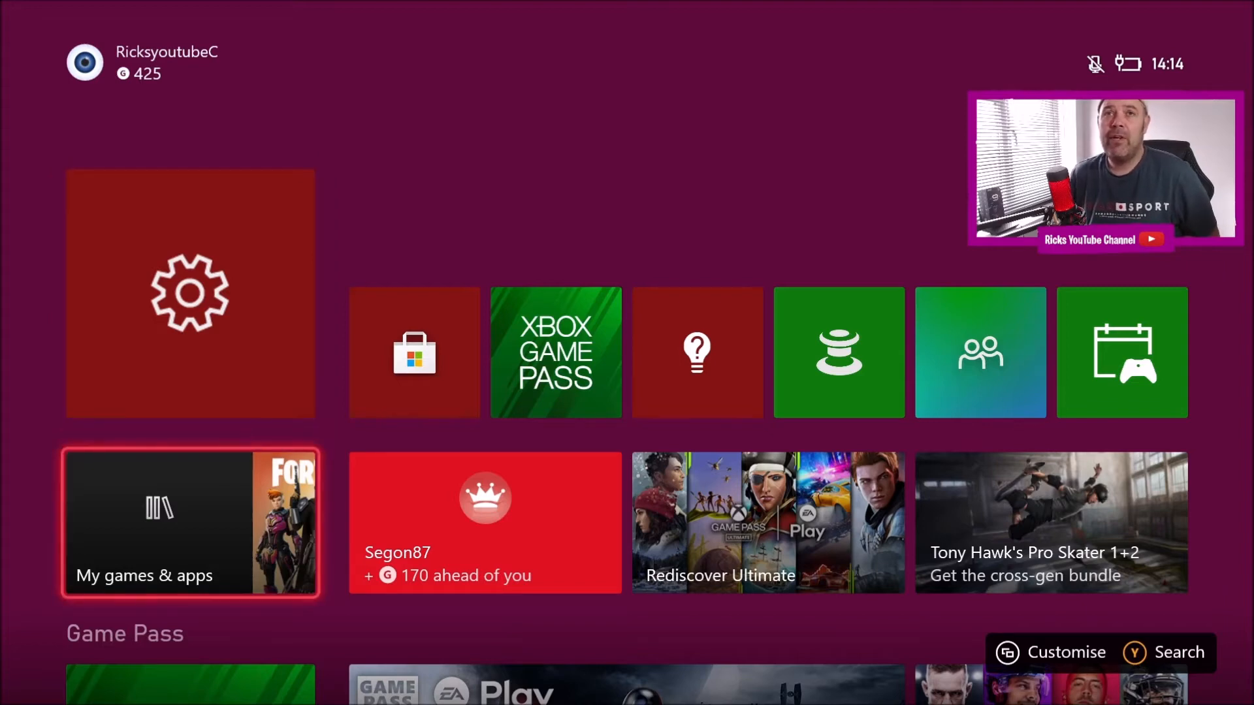
click(190, 521)
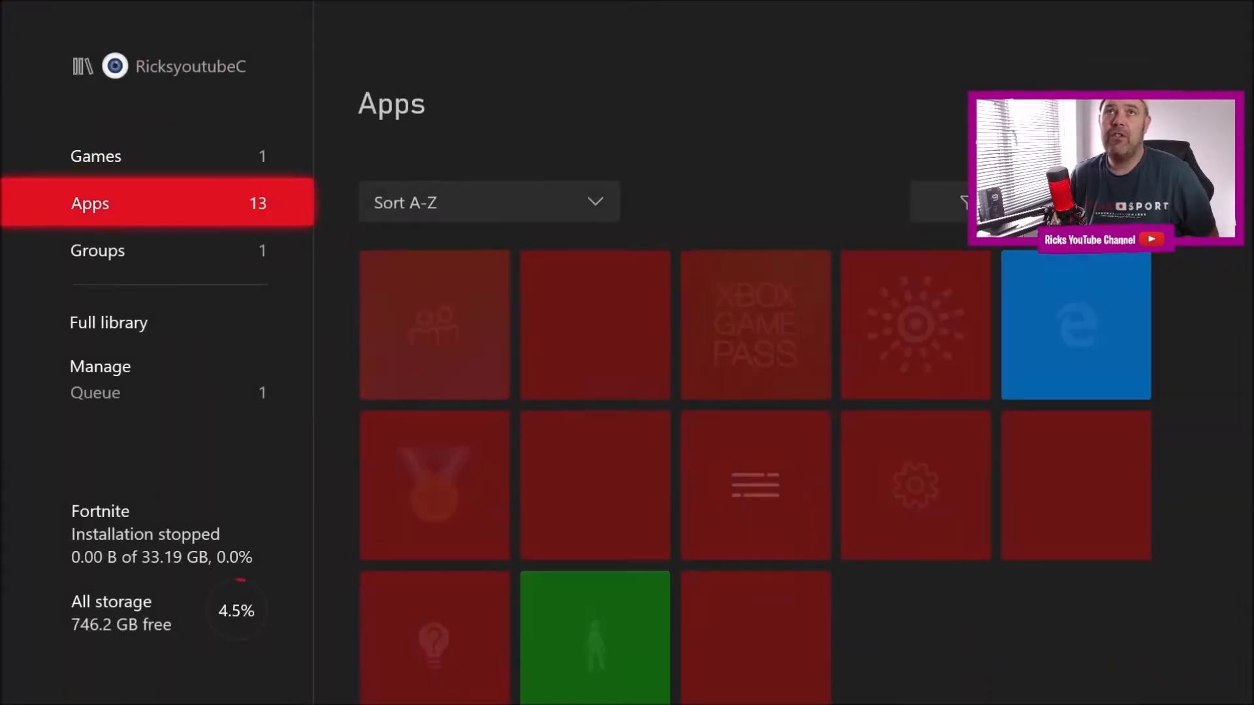
click(100, 366)
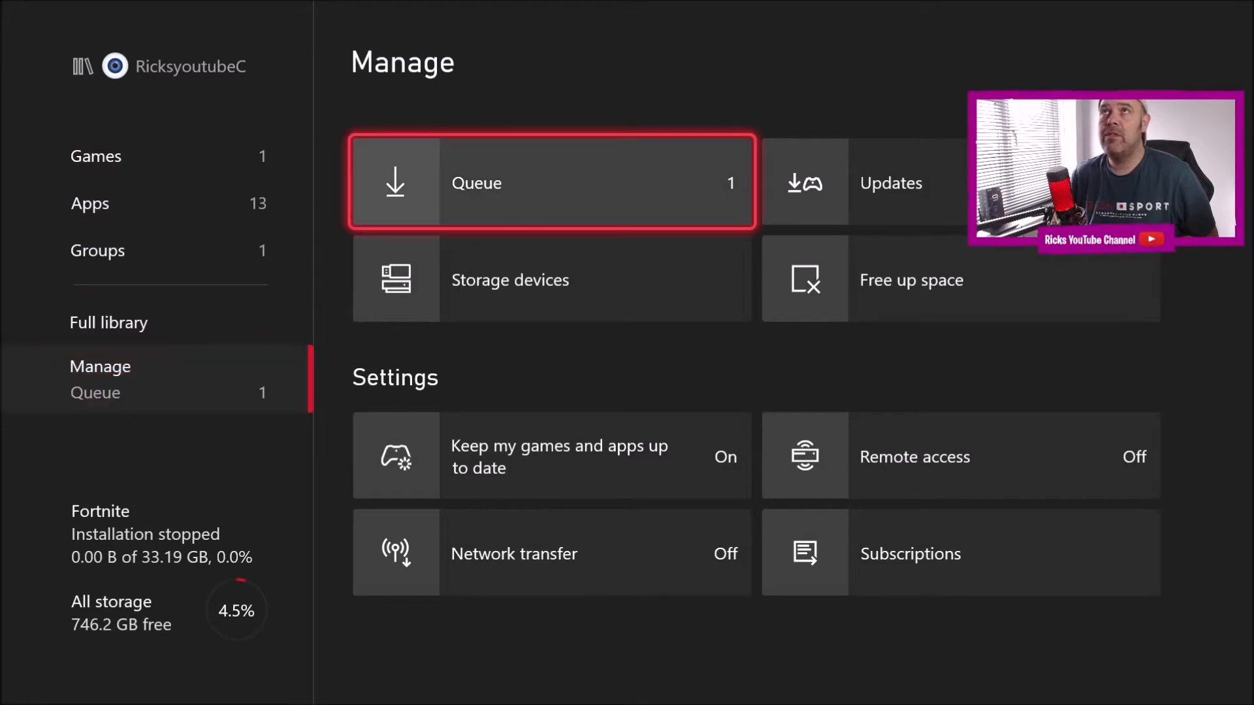
click(551, 182)
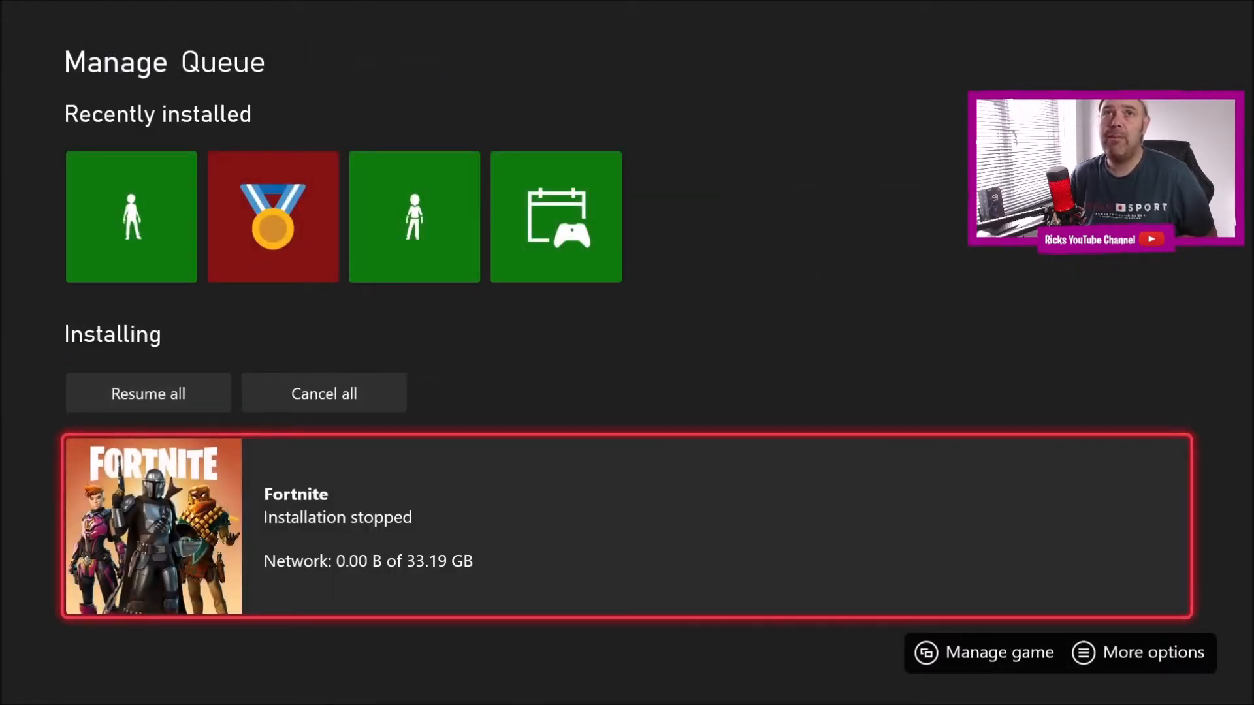
click(147, 393)
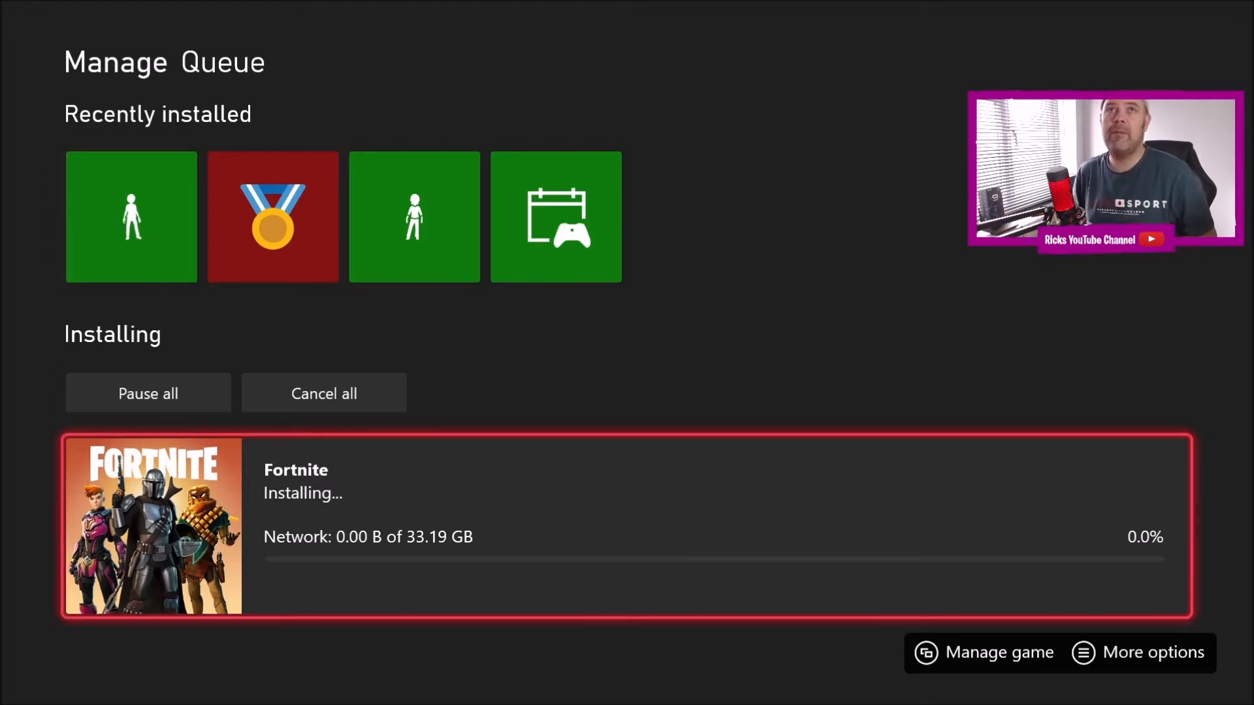
mouse_move(323, 393)
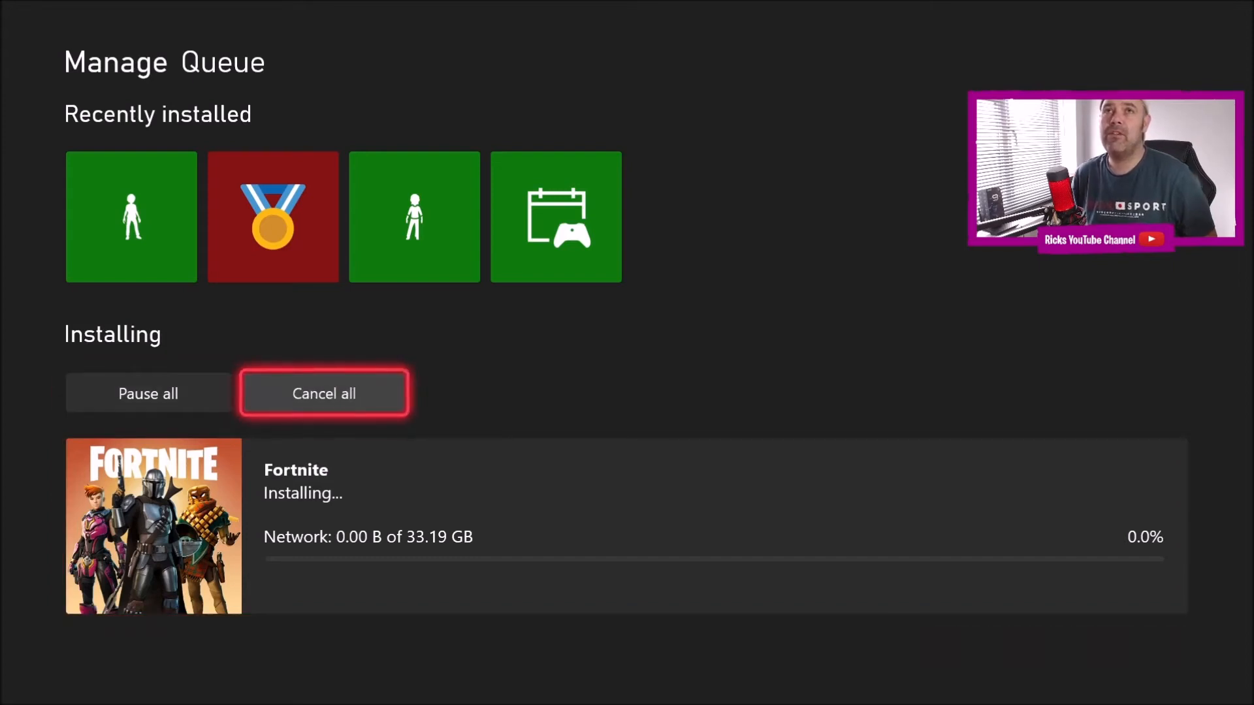
mouse_move(131, 217)
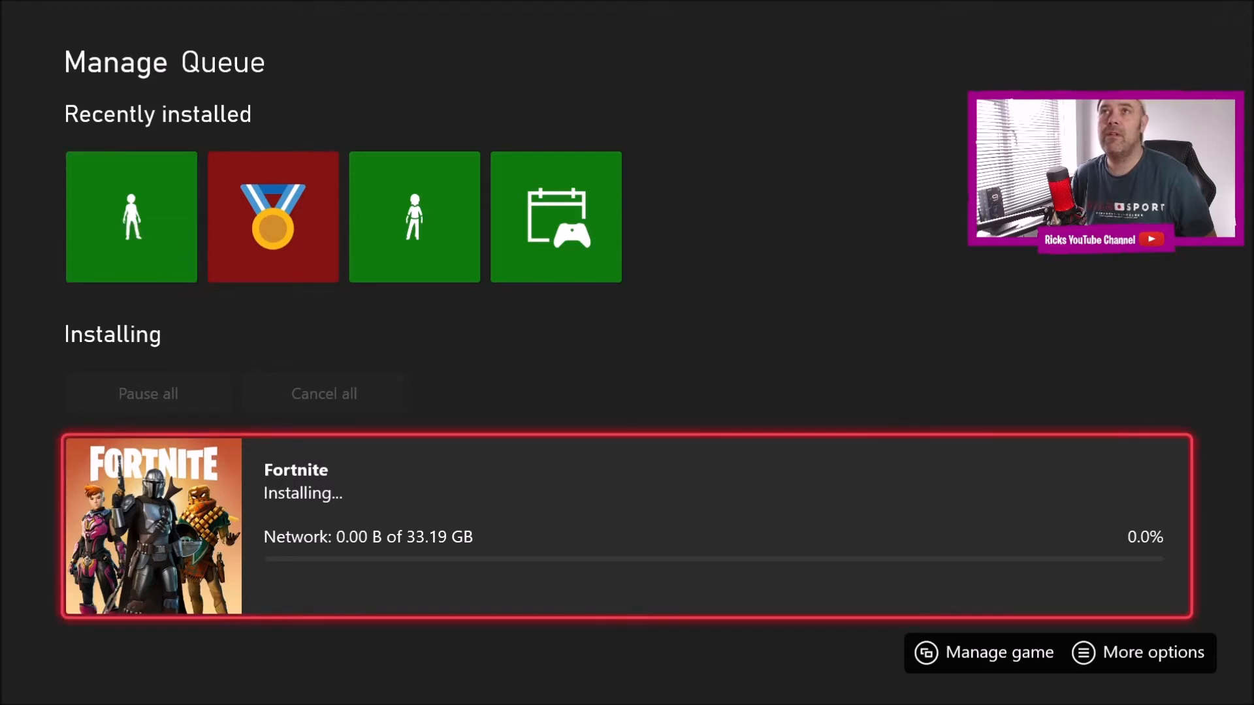
- Retry the Fortnite queue entry, still at 0.0% of 33.19 GB, then go back Home
click(1152, 652)
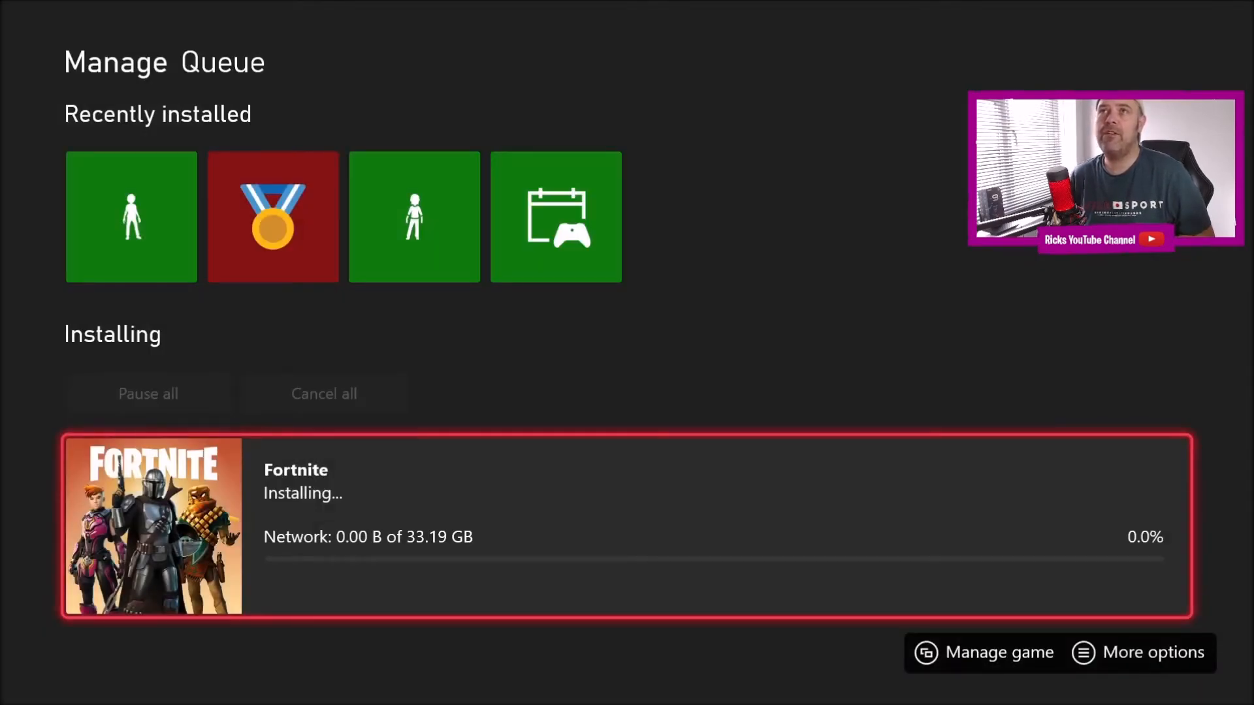
click(1153, 653)
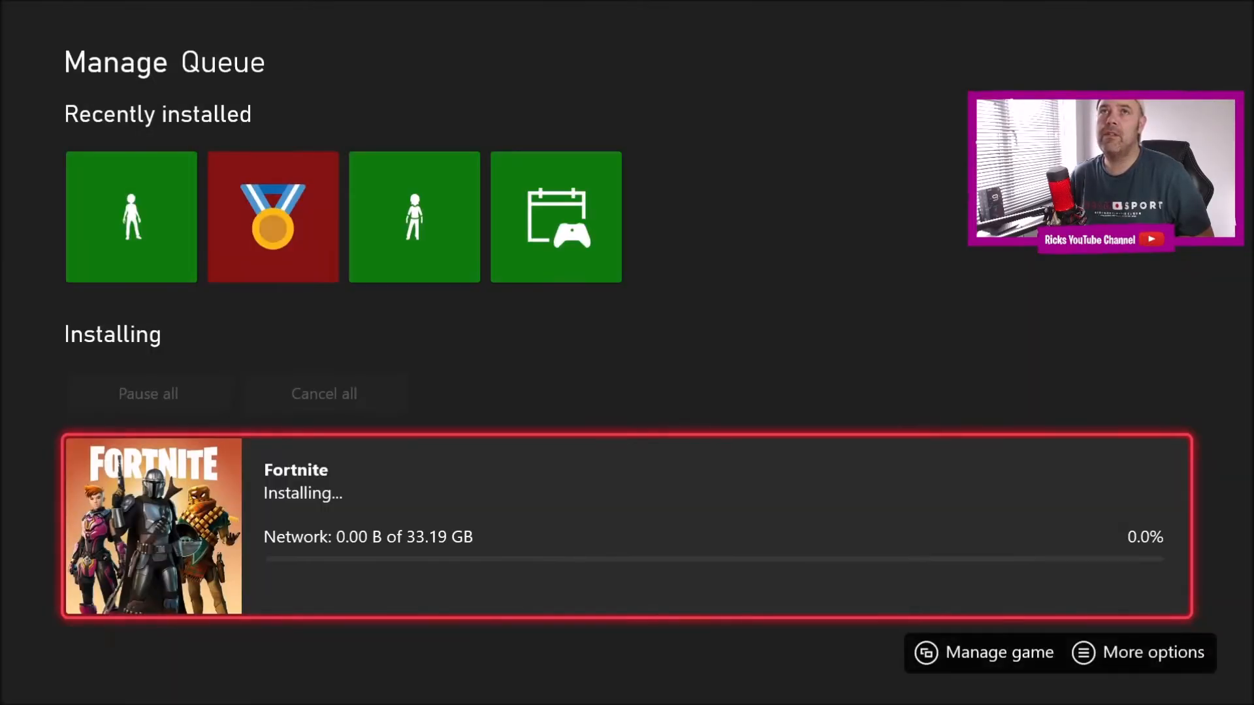
mouse_move(131, 217)
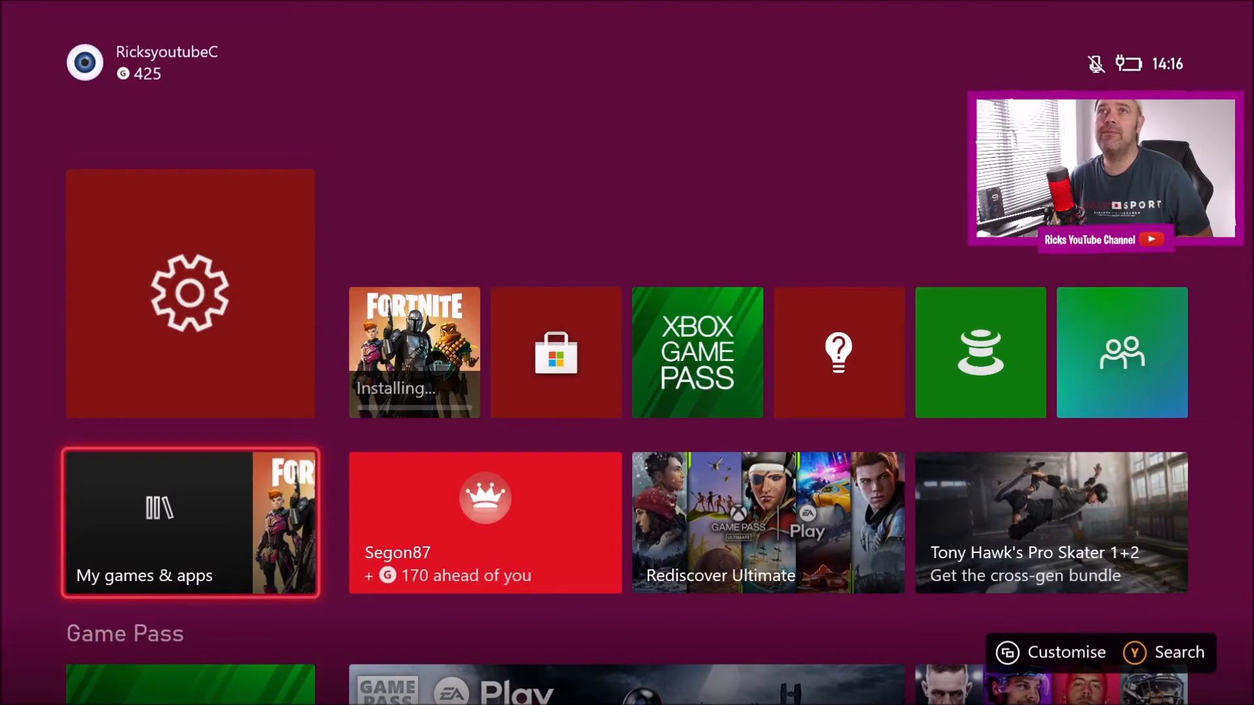
- Try General > Network settings, close the troubleshooter timeout error, and reopen Fortnite's install queue
click(190, 293)
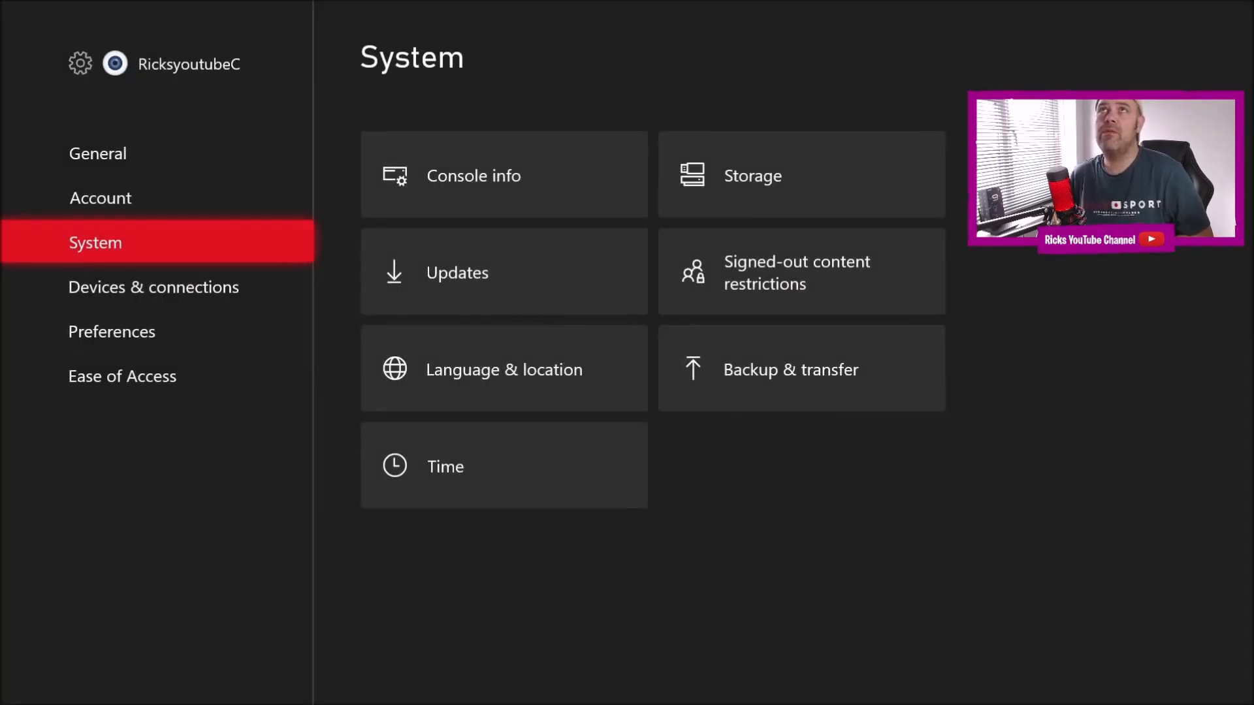
click(97, 153)
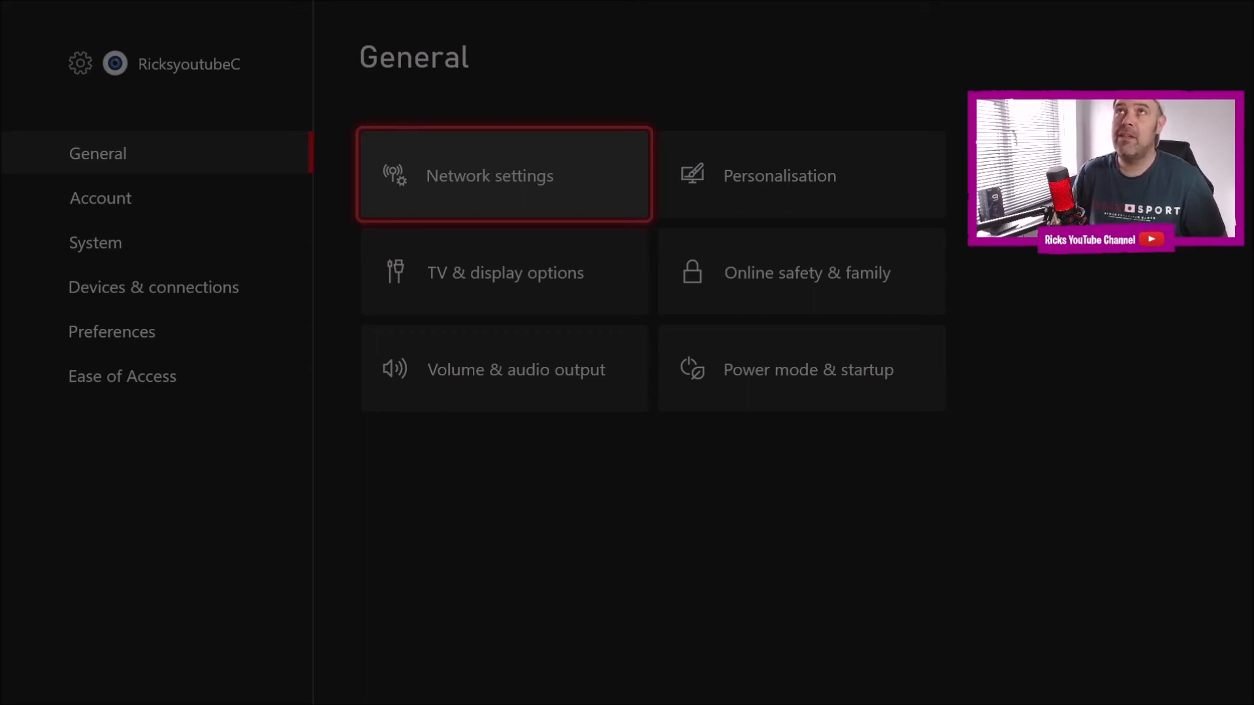
click(503, 175)
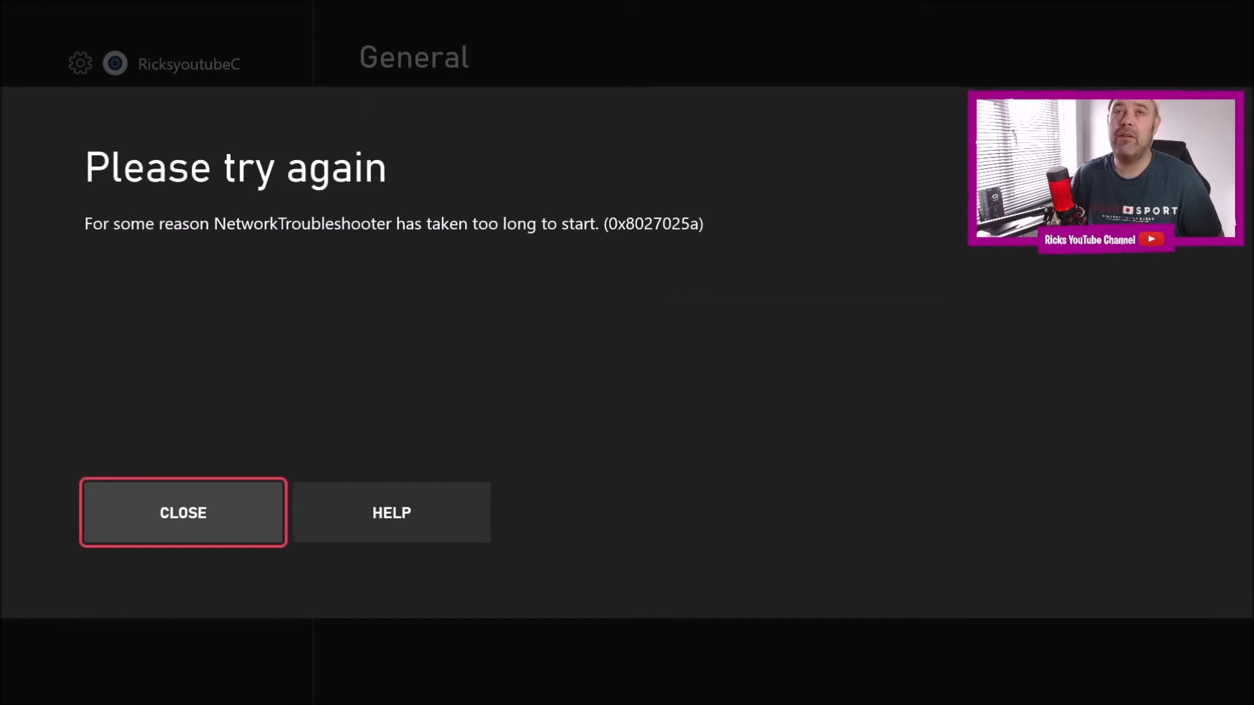
click(182, 512)
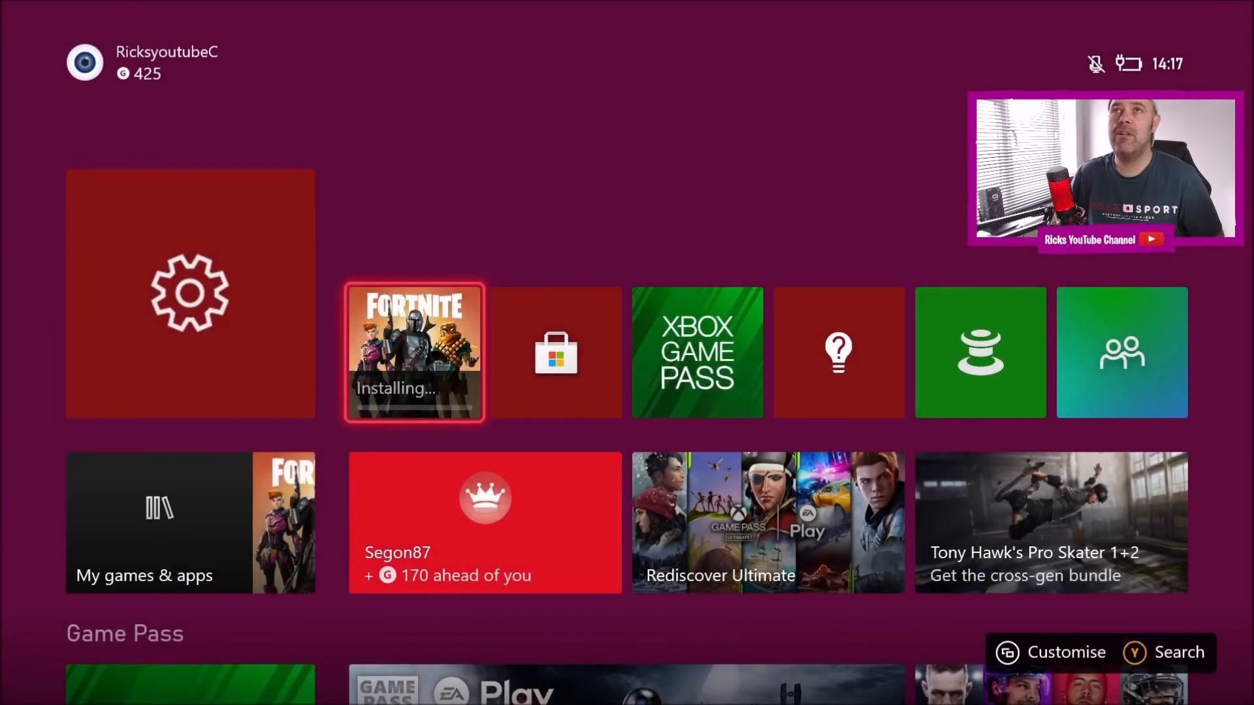
click(414, 352)
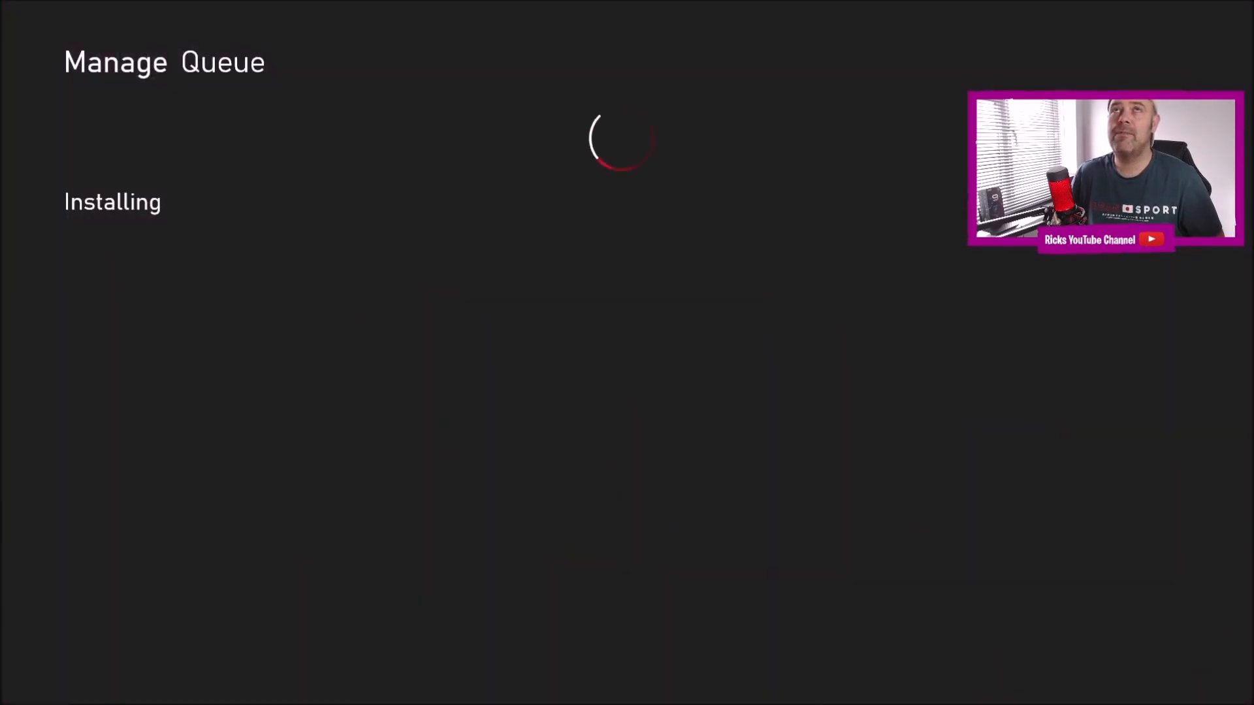